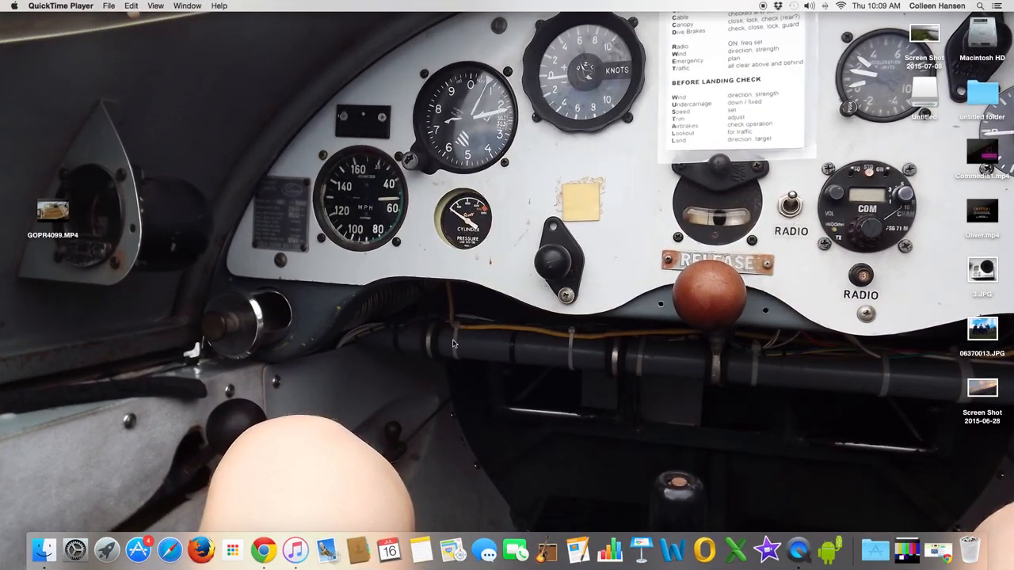
mouse_move(442, 346)
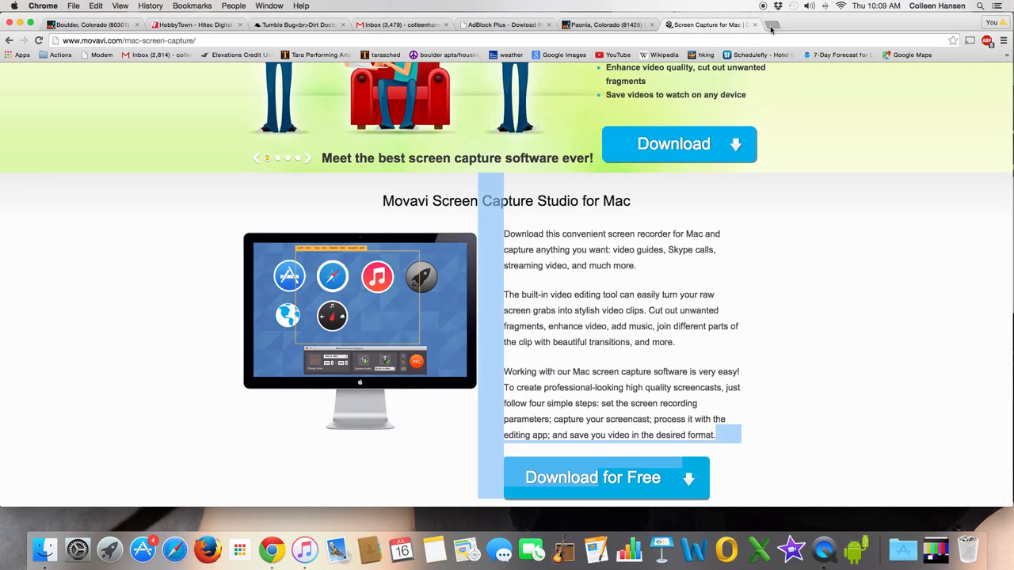
- Search Google for 'flitetest cloverleaf build' in a new tab
click(771, 25)
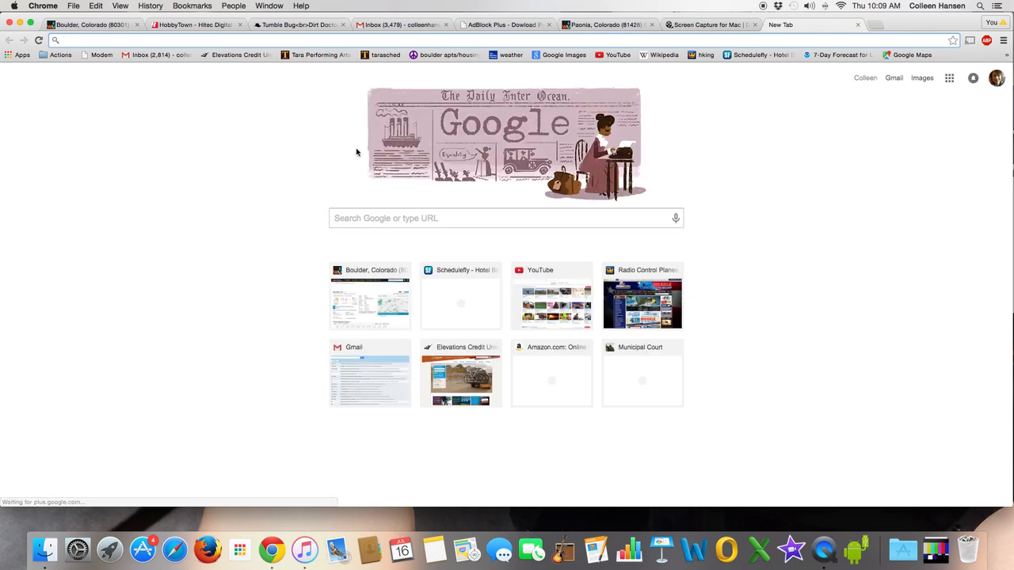
text(flitetest cloverleaf build)
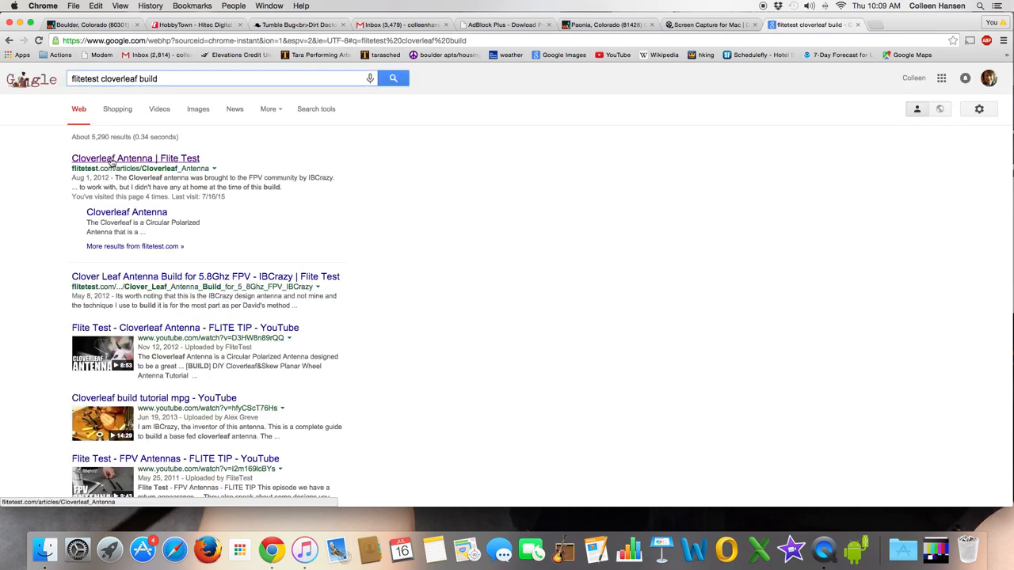
- Open the 'Cloverleaf Antenna | Flite Test' article and skim its opening
click(134, 157)
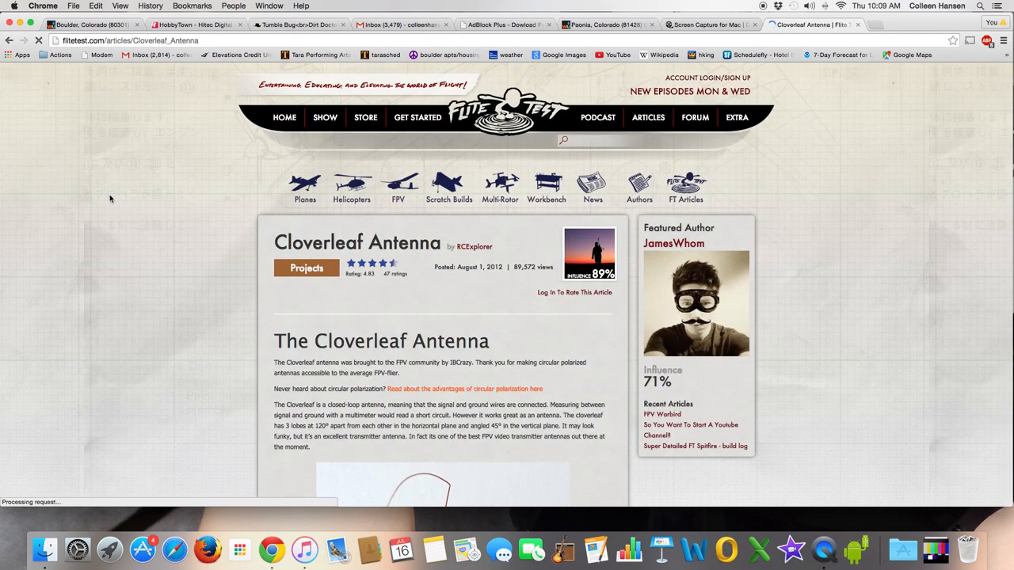
scroll(down, 3)
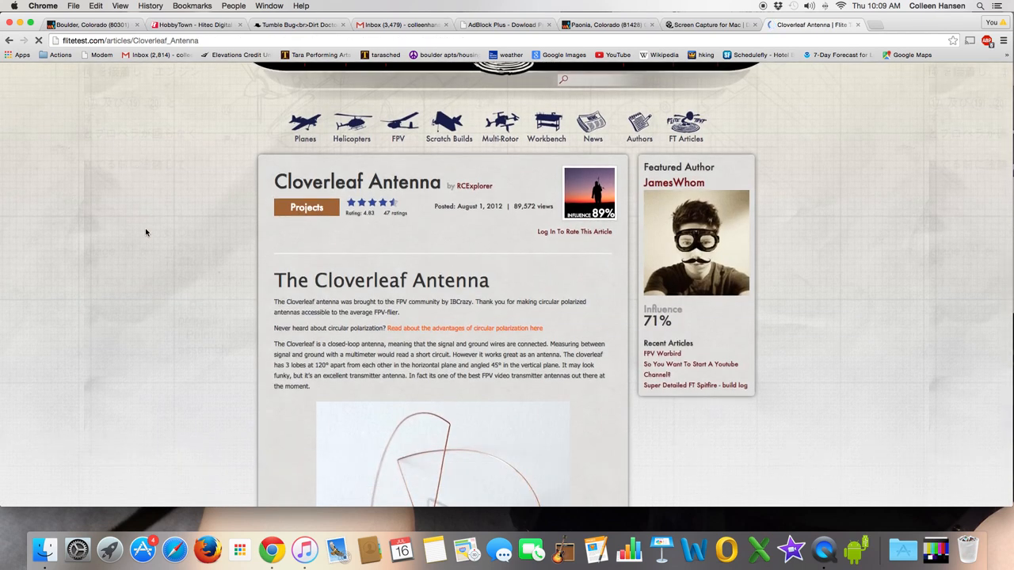
scroll(up, 3)
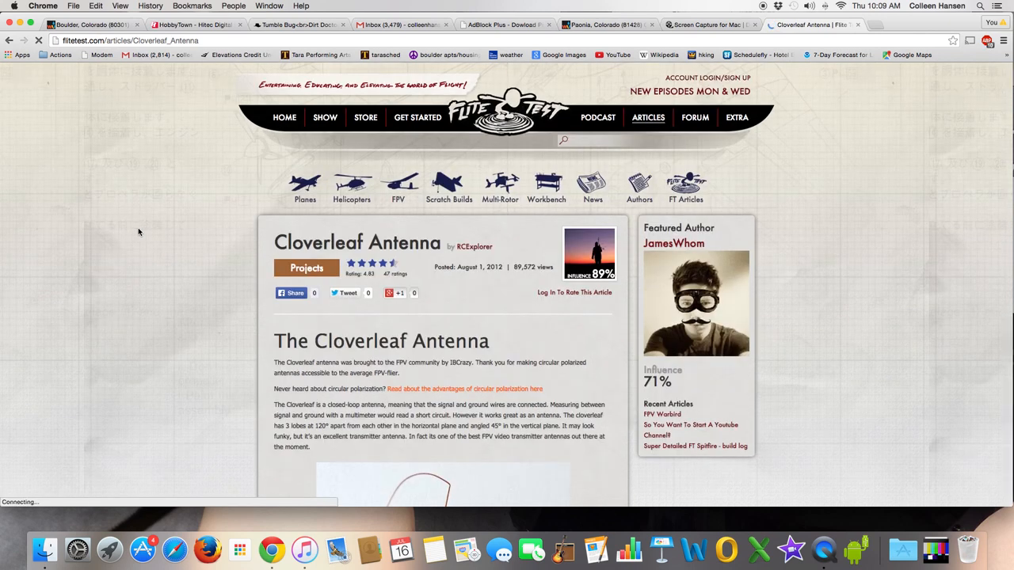
scroll(down, 3)
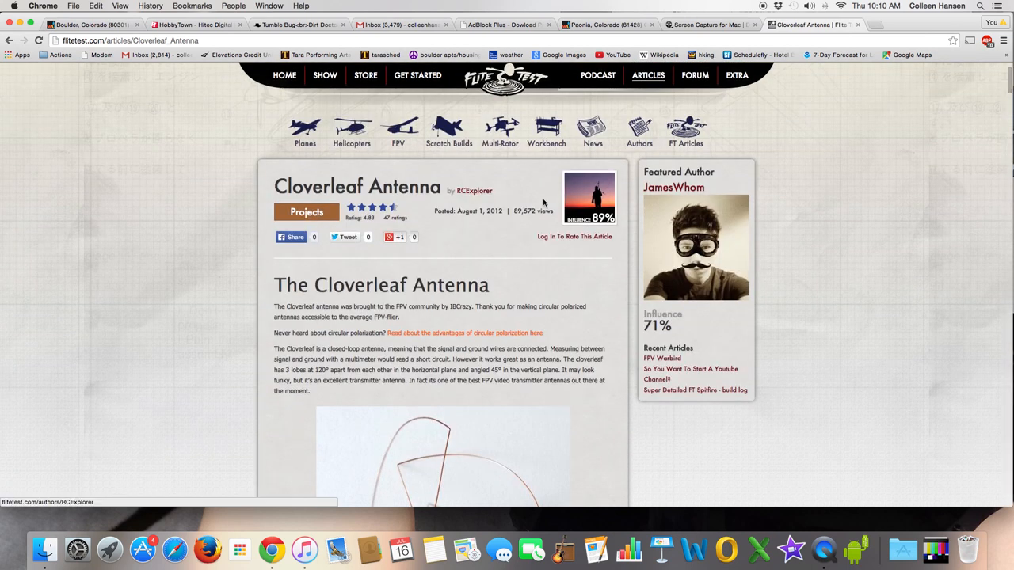
mouse_move(196, 330)
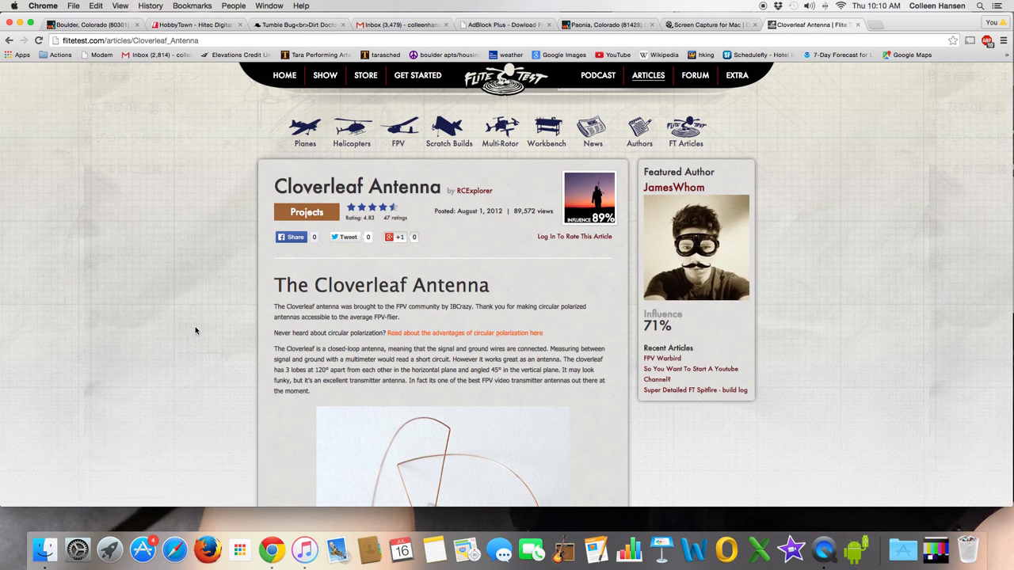
scroll(down, 3)
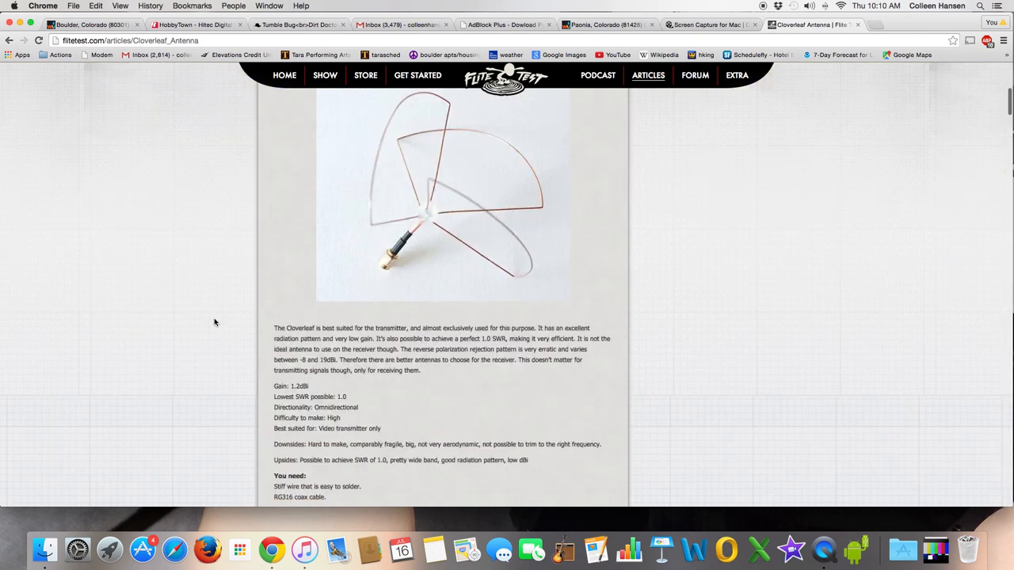
scroll(up, 3)
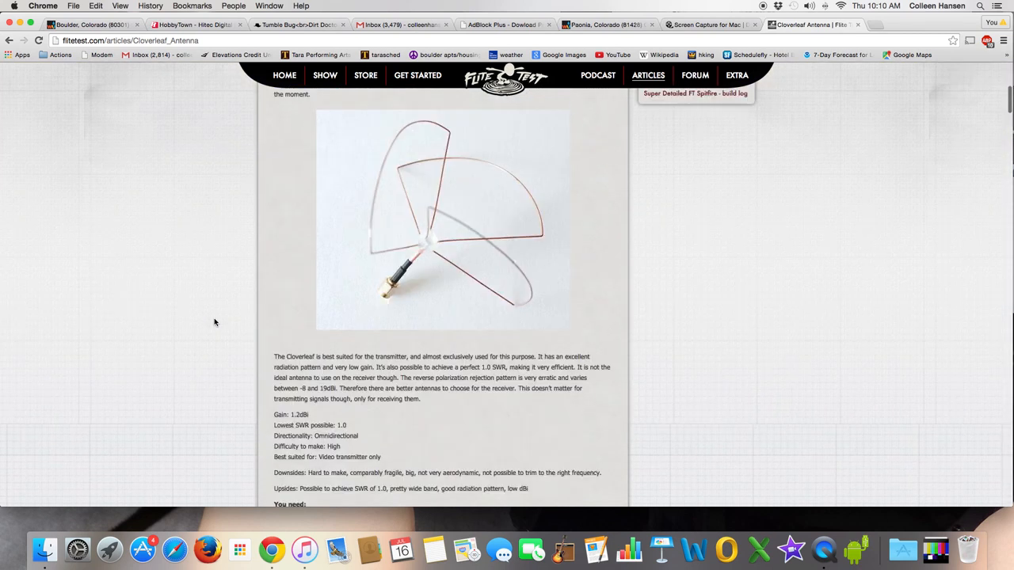
scroll(up, 3)
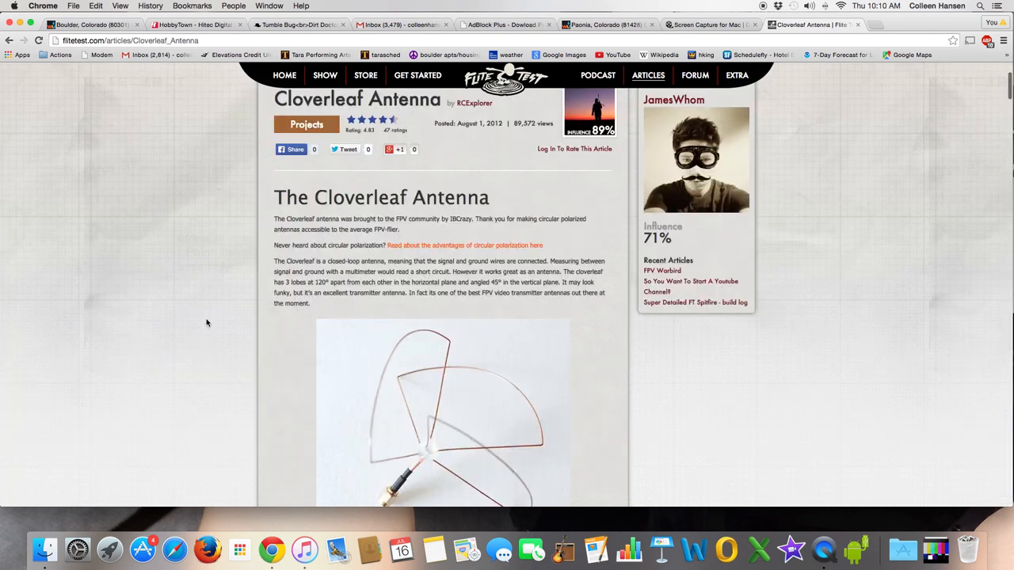
- Scroll down the article to the 'Enter the exact frequency' calculator
scroll(down, 3)
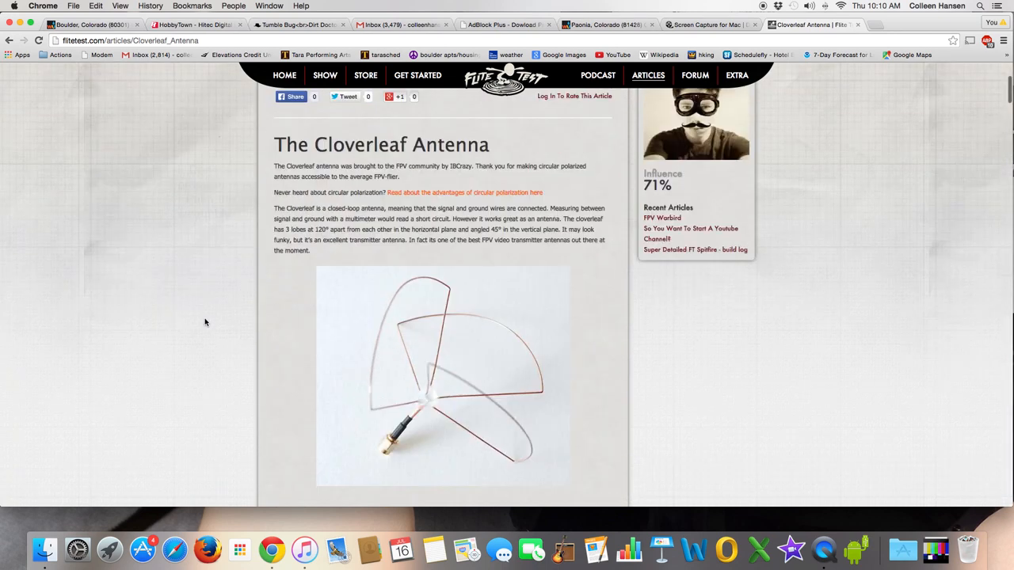
scroll(down, 3)
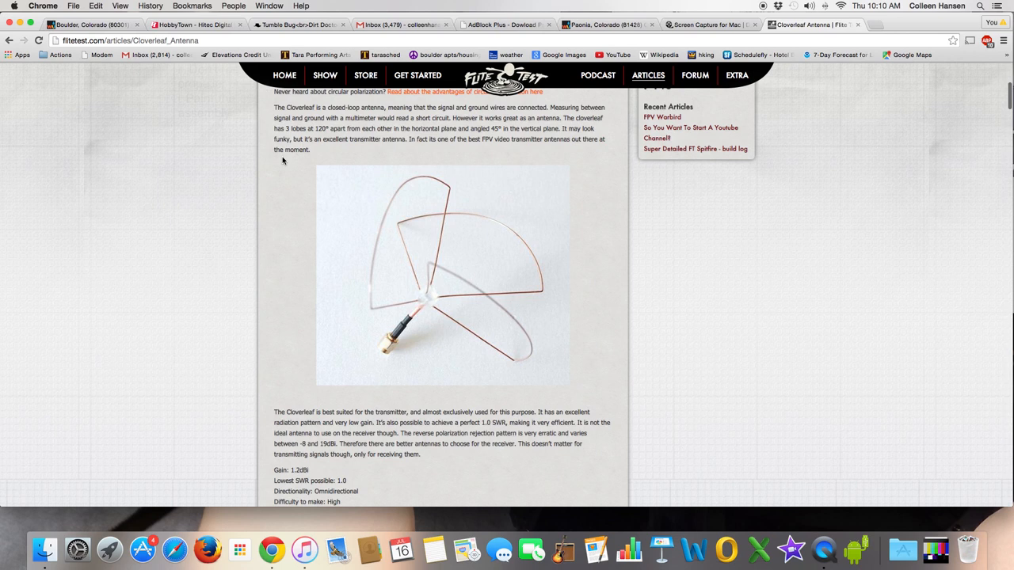
scroll(down, 3)
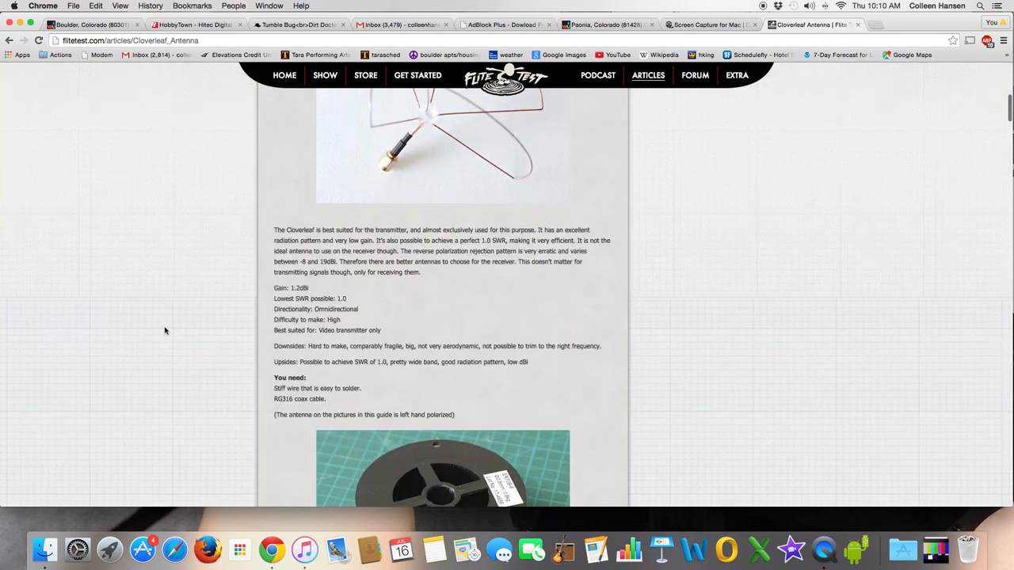
scroll(down, 3)
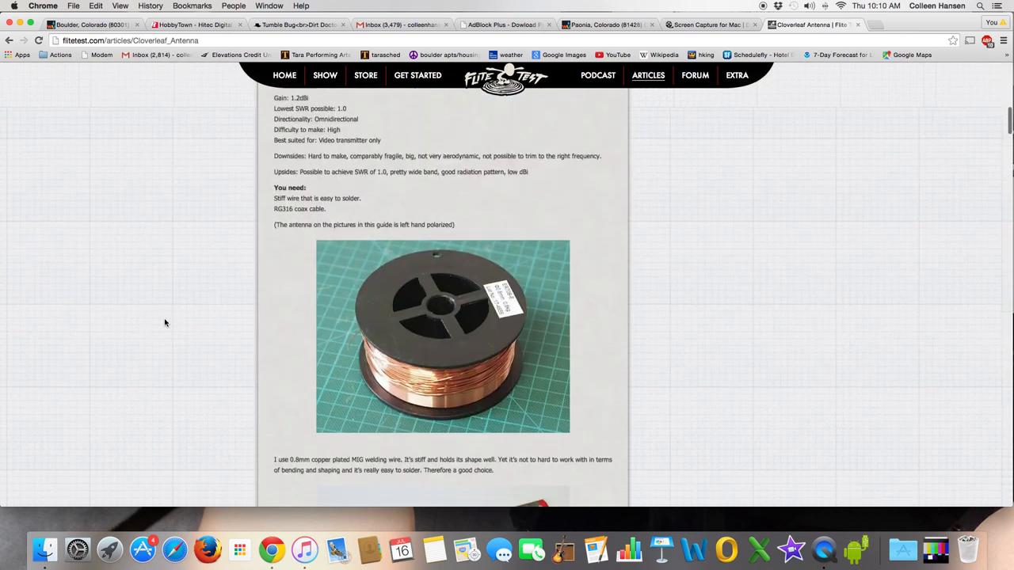
scroll(down, 3)
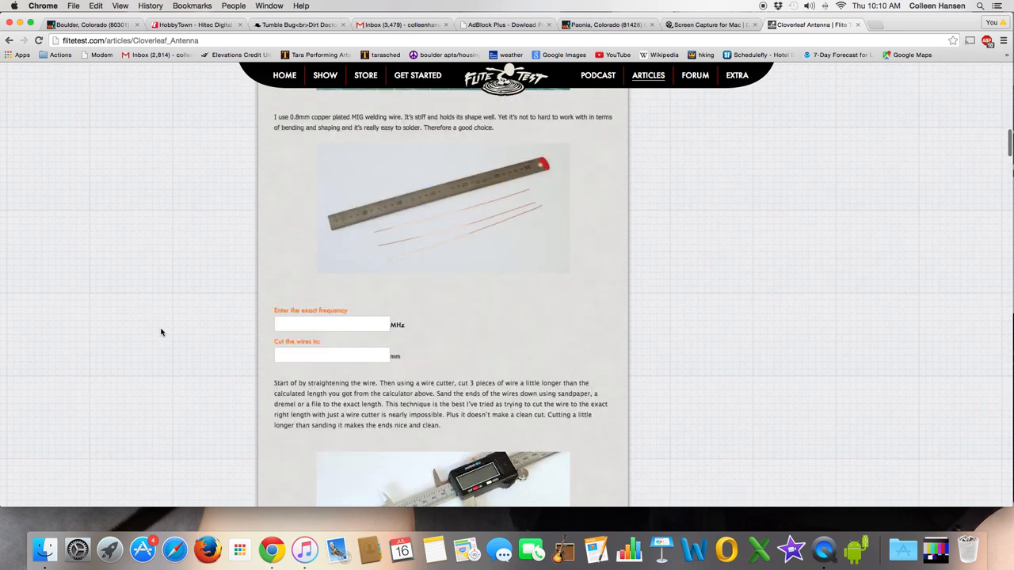
scroll(down, 3)
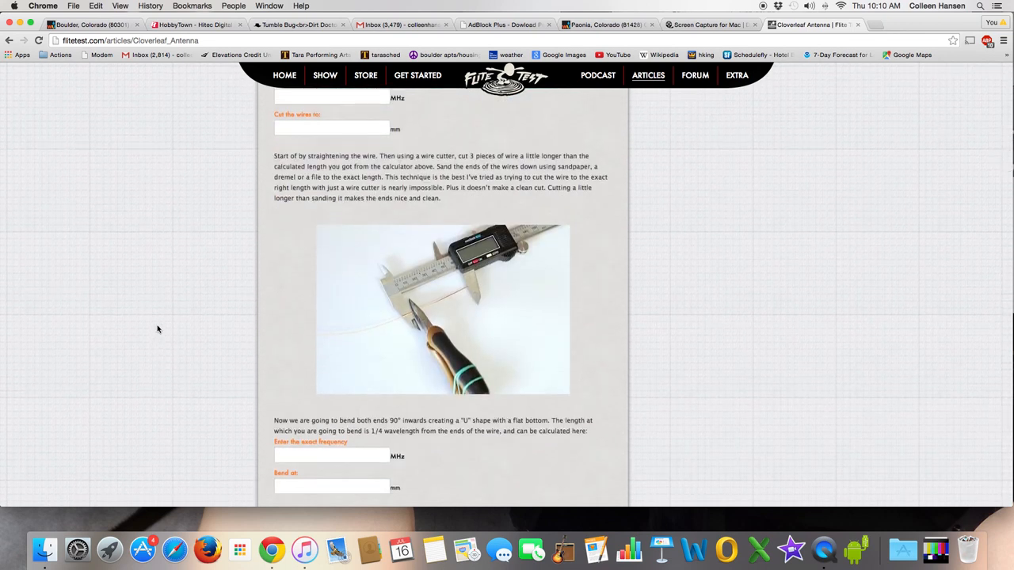
scroll(up, 3)
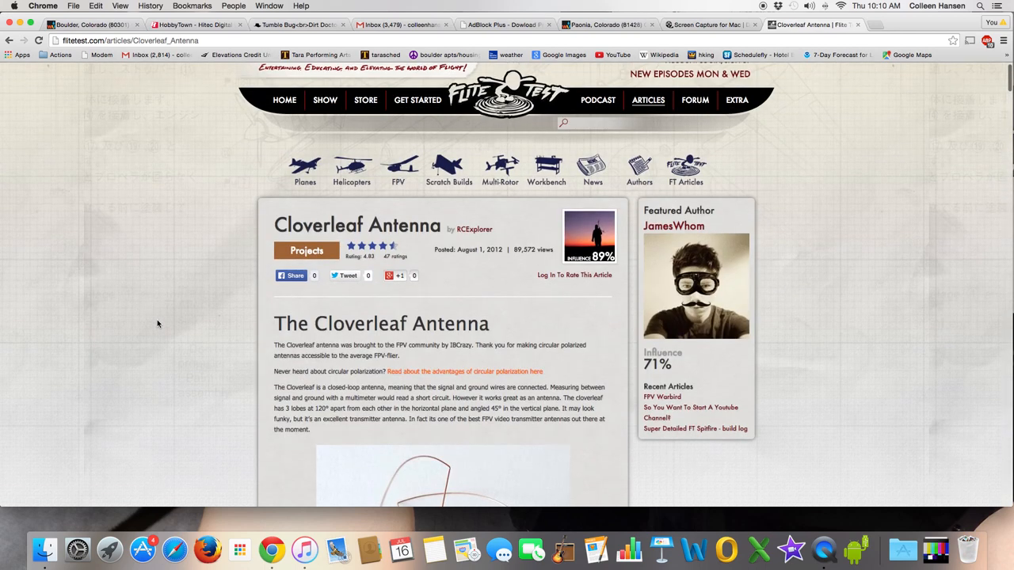
scroll(down, 3)
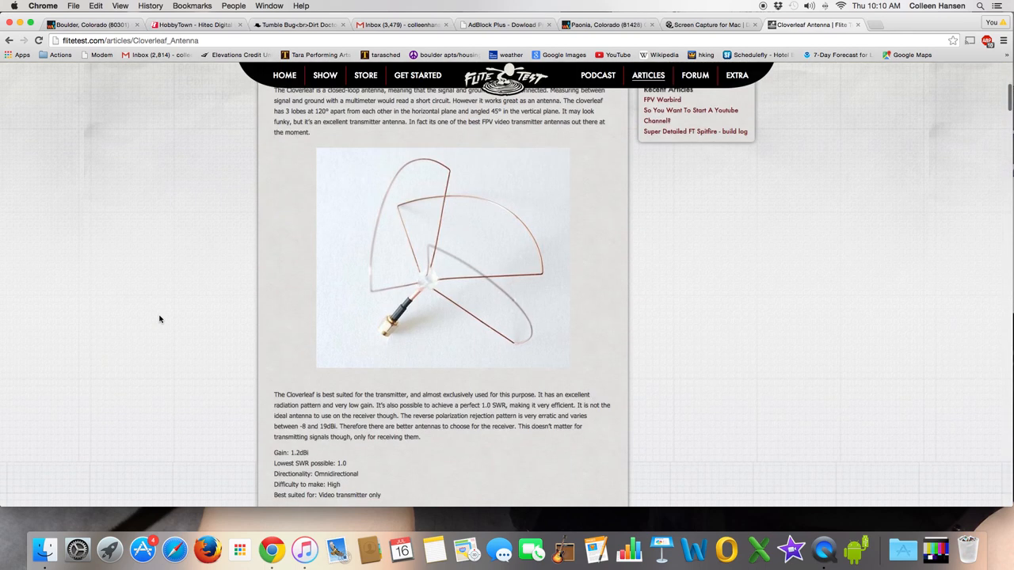
scroll(down, 3)
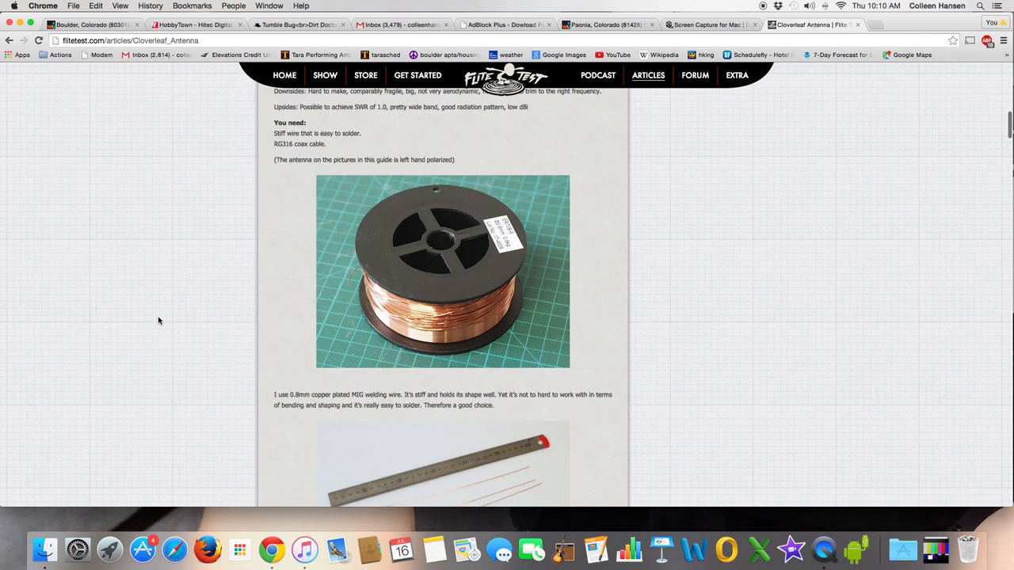
scroll(down, 3)
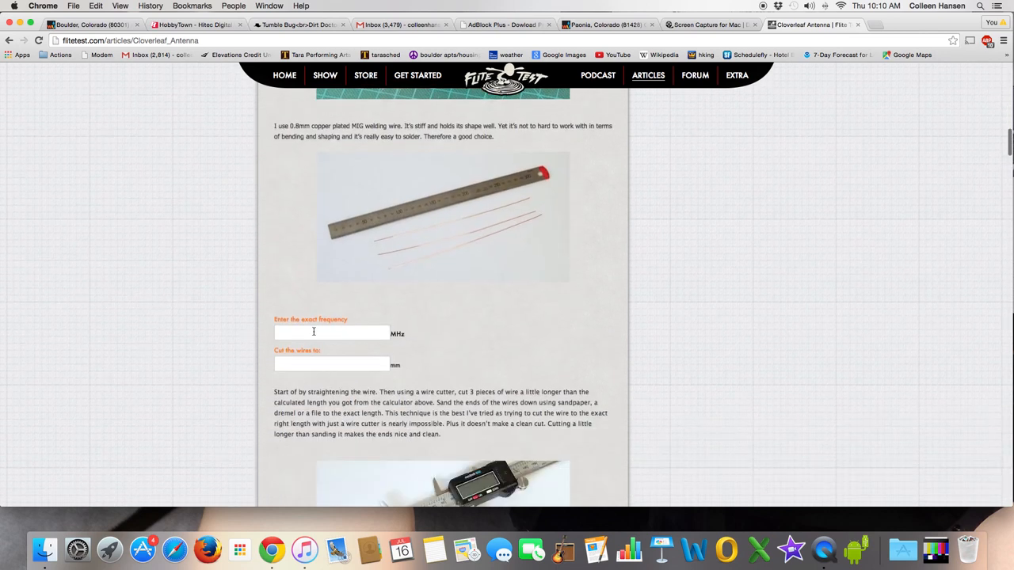
scroll(down, 3)
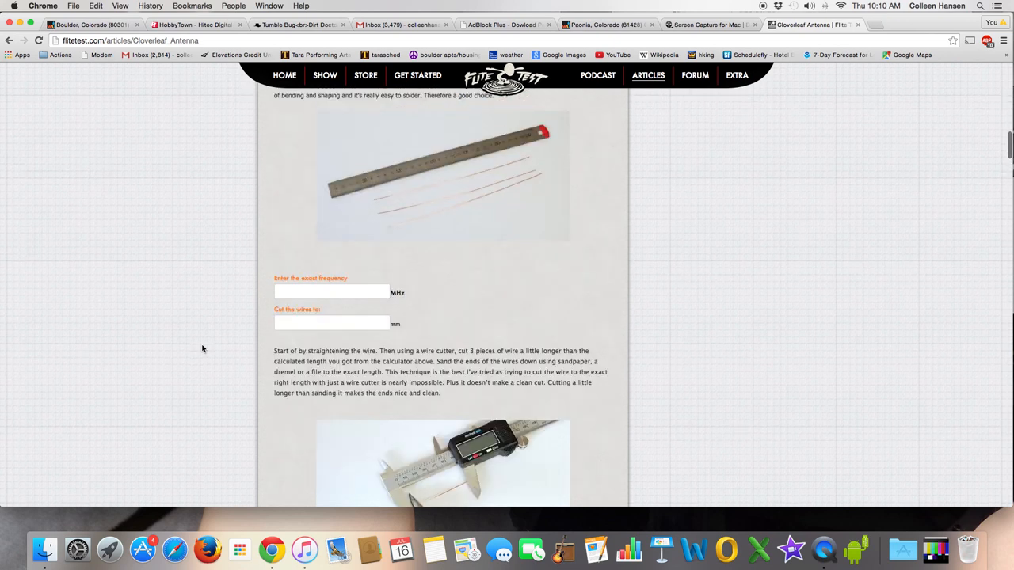
mouse_move(168, 338)
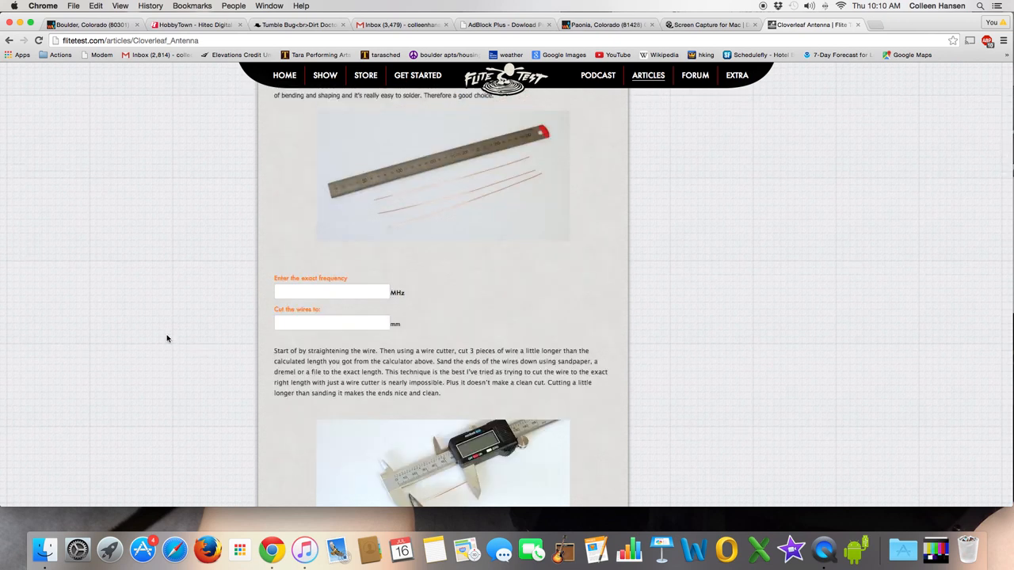
mouse_move(162, 312)
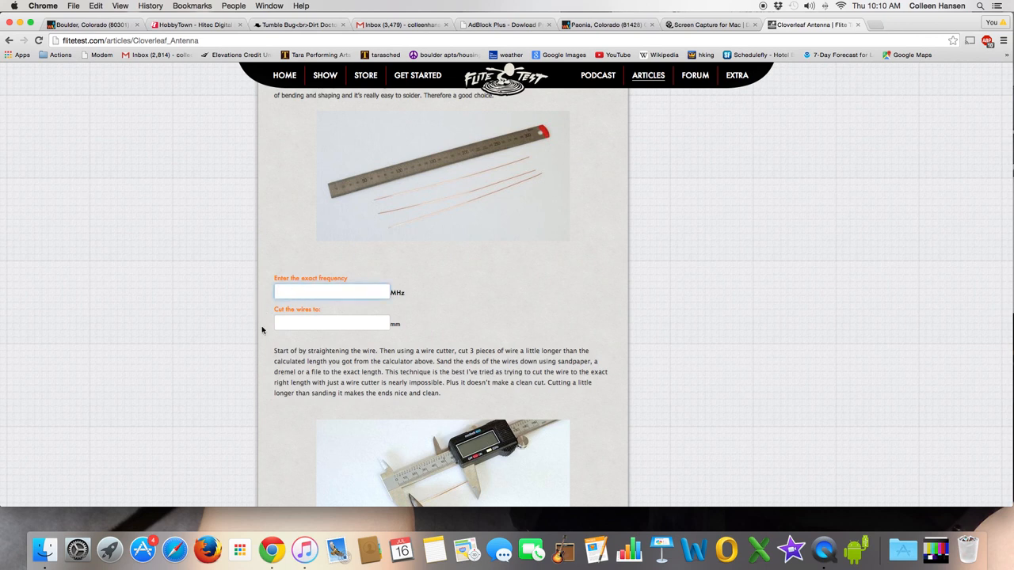
- Enter 2450 MHz in the first calculator and select the ~125.3 mm cut length
text(24)
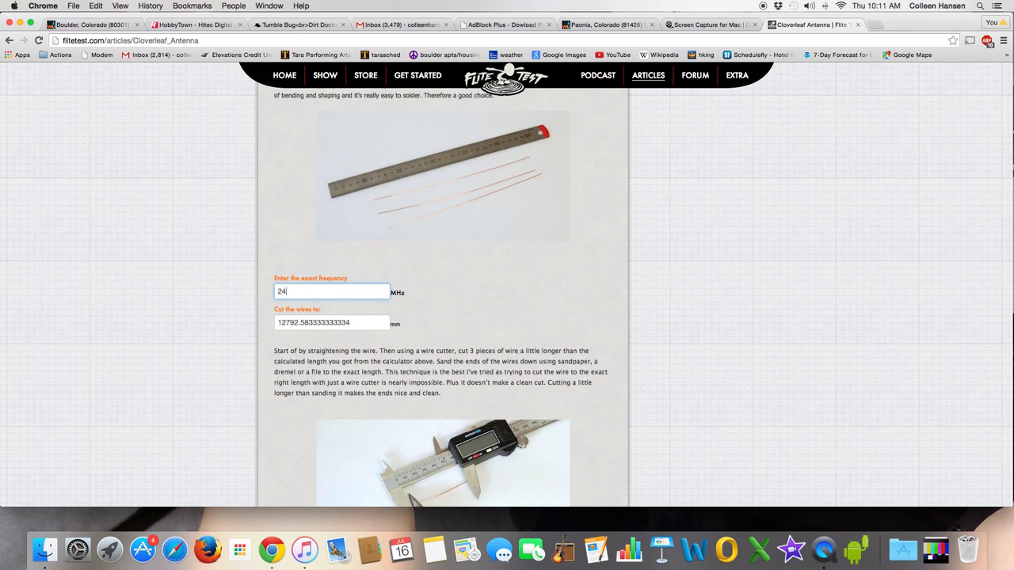
text(50)
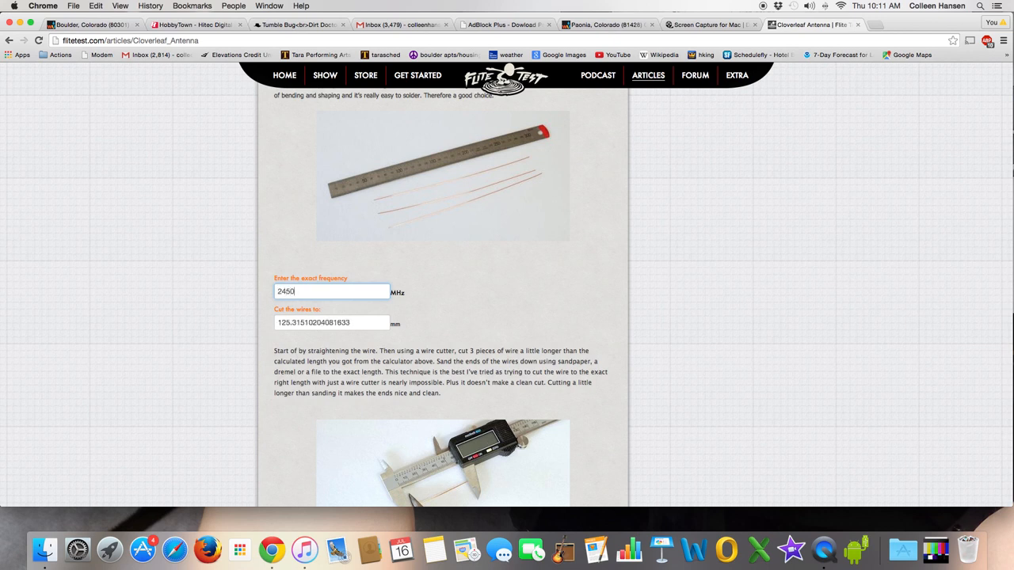
triple_click(331, 322)
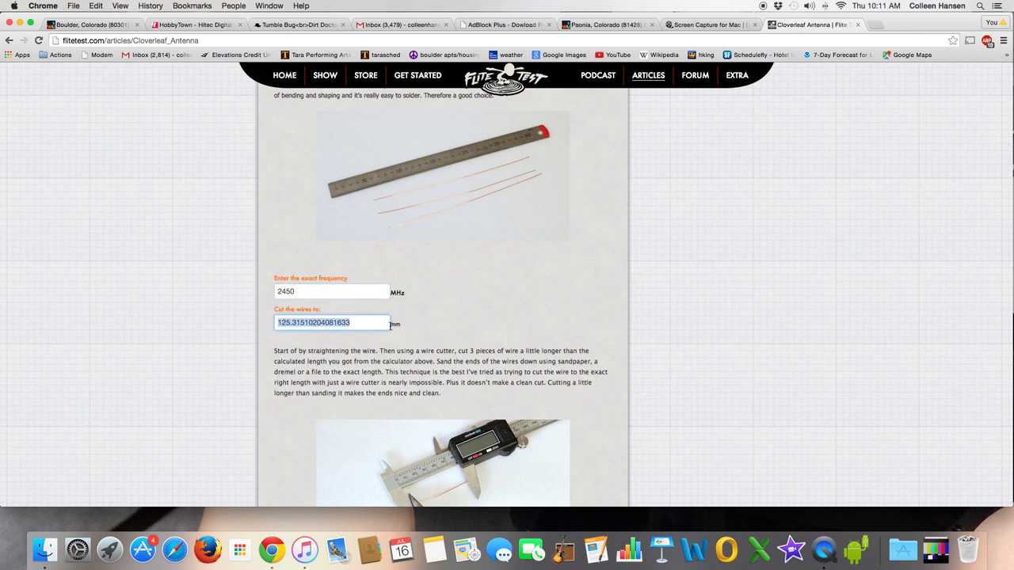
mouse_move(370, 334)
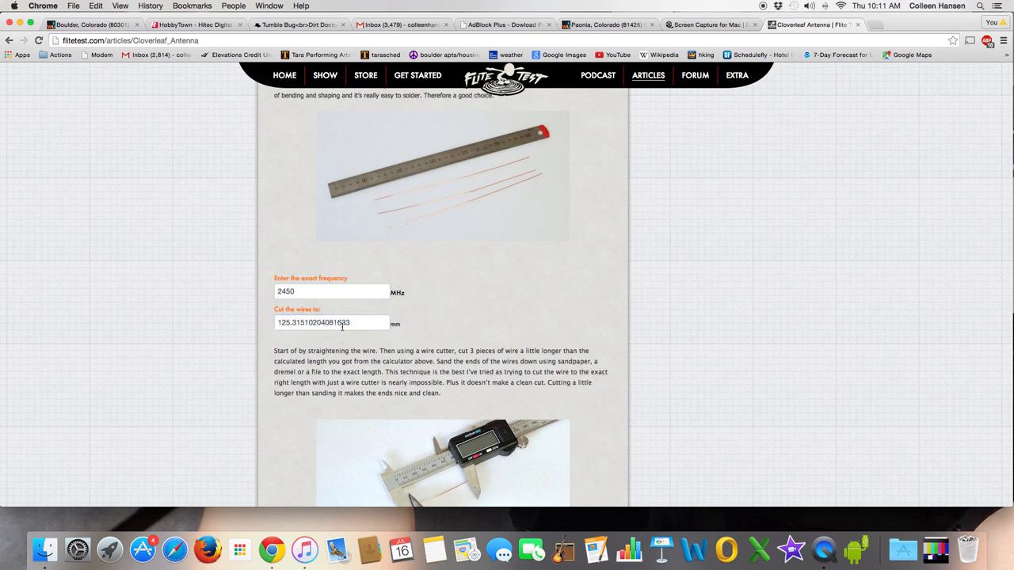
mouse_move(362, 323)
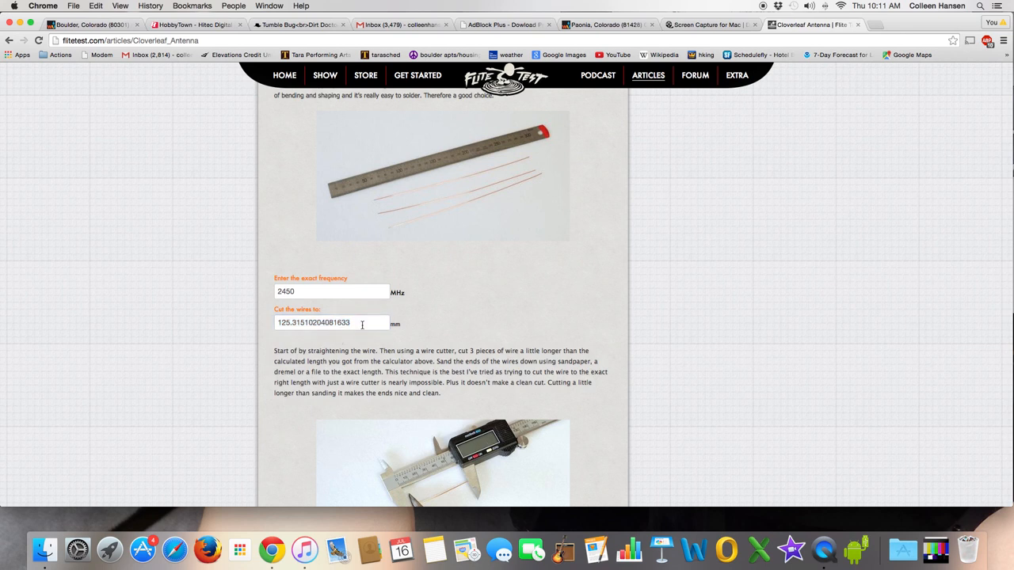
mouse_move(324, 335)
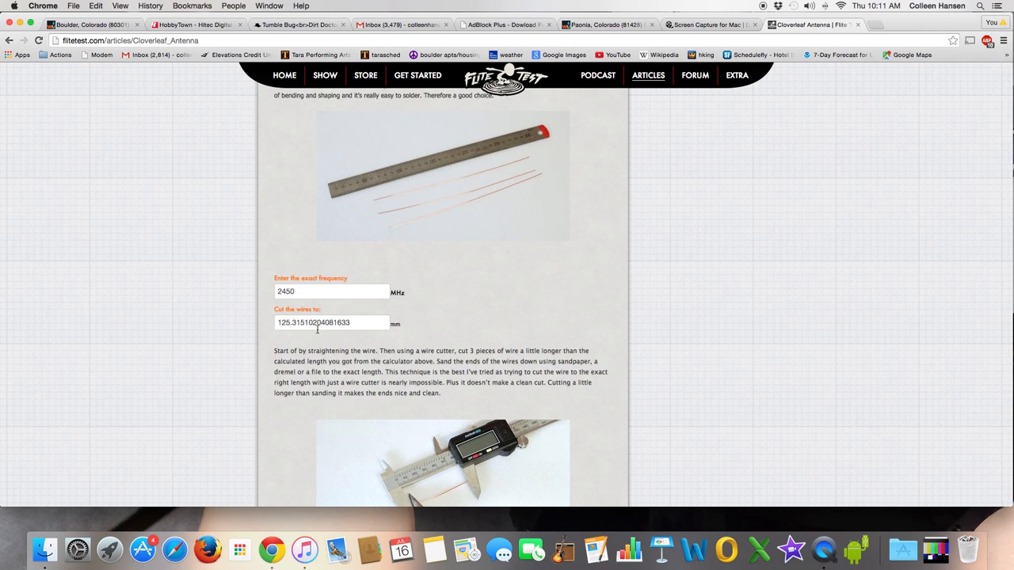
mouse_move(267, 315)
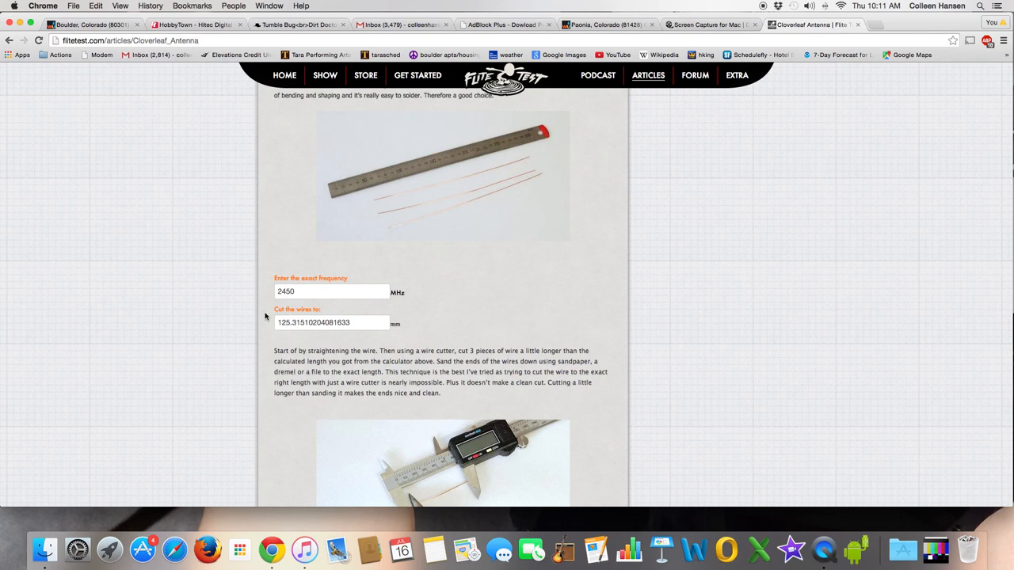
mouse_move(301, 341)
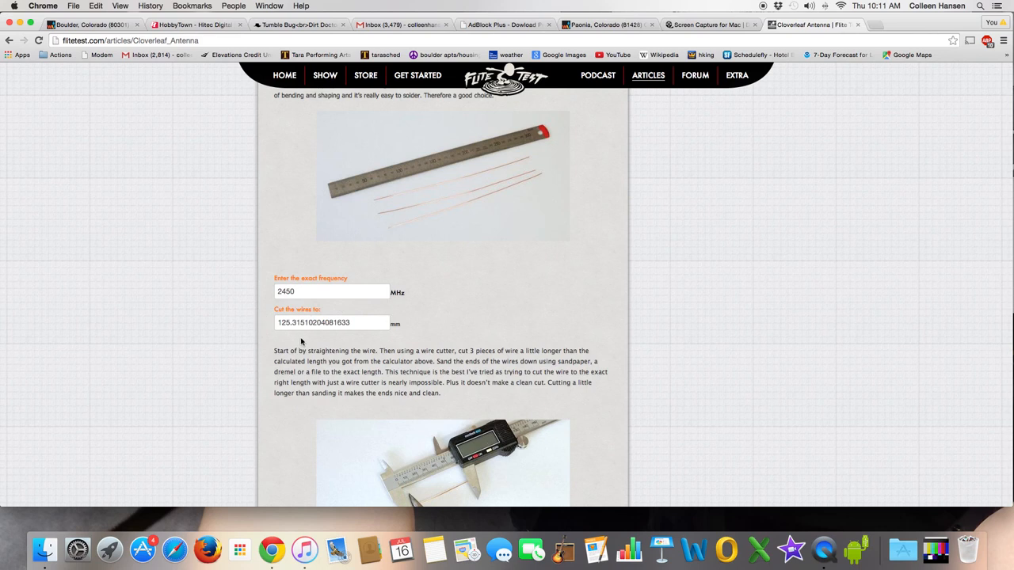
- Enter 2450 MHz in the bend calculator, yielding a ~31.33 mm bend point
scroll(down, 3)
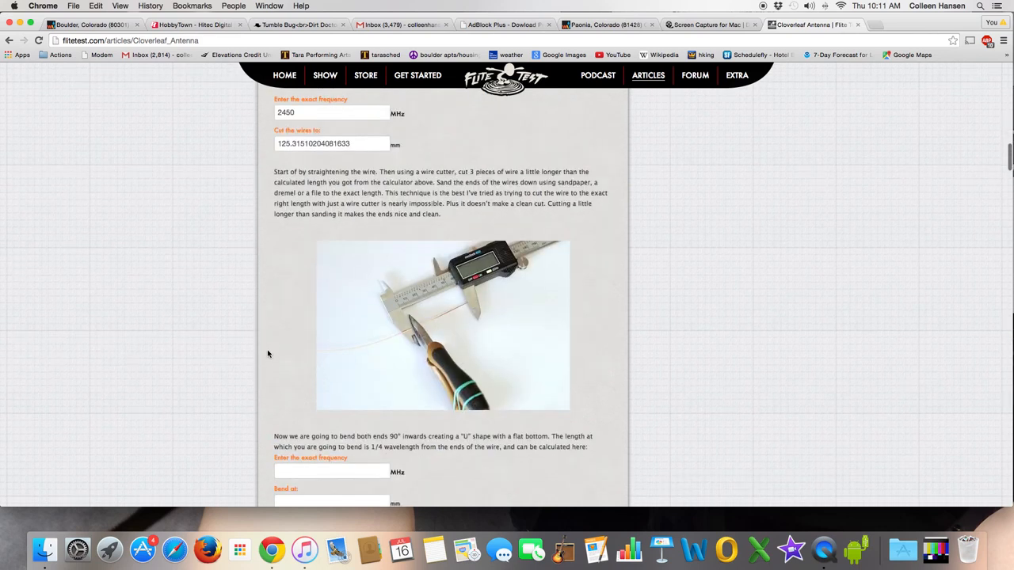
scroll(down, 3)
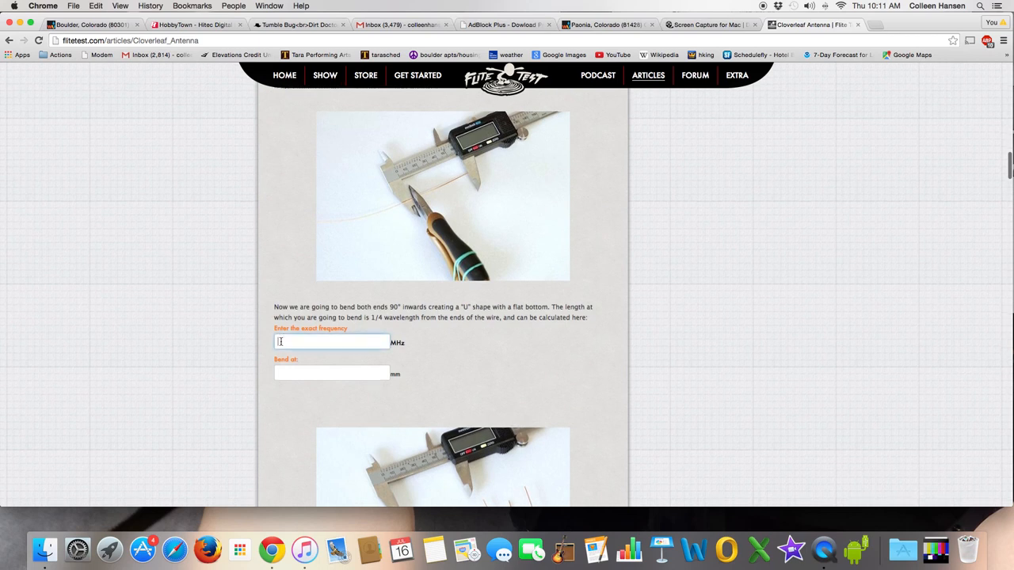
text(2450)
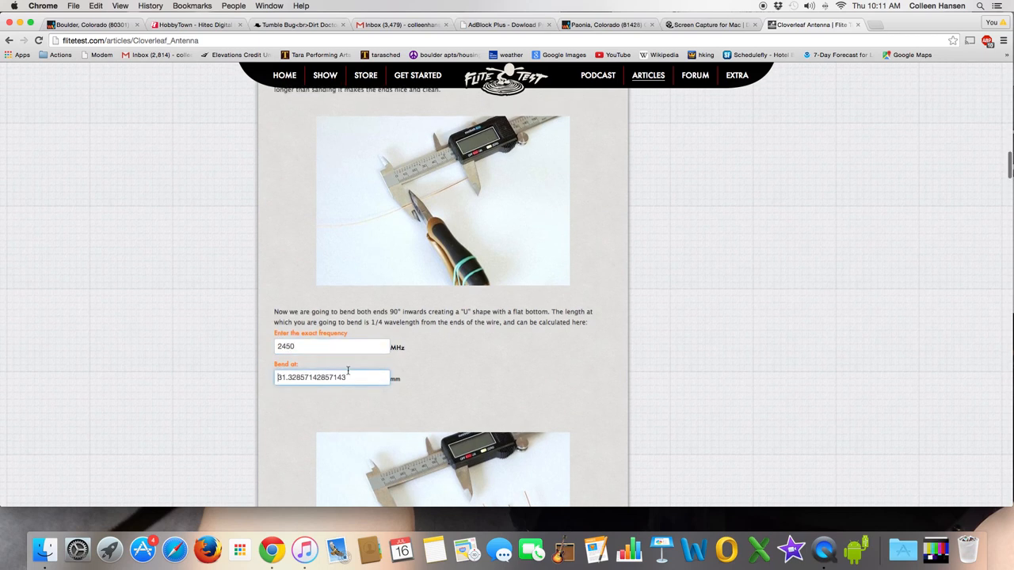
scroll(down, 3)
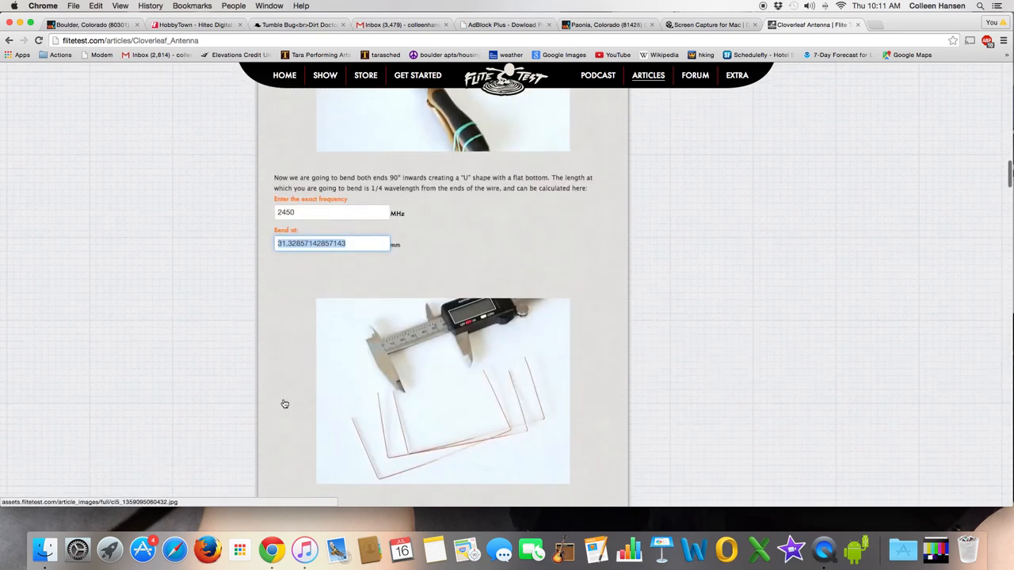
mouse_move(459, 391)
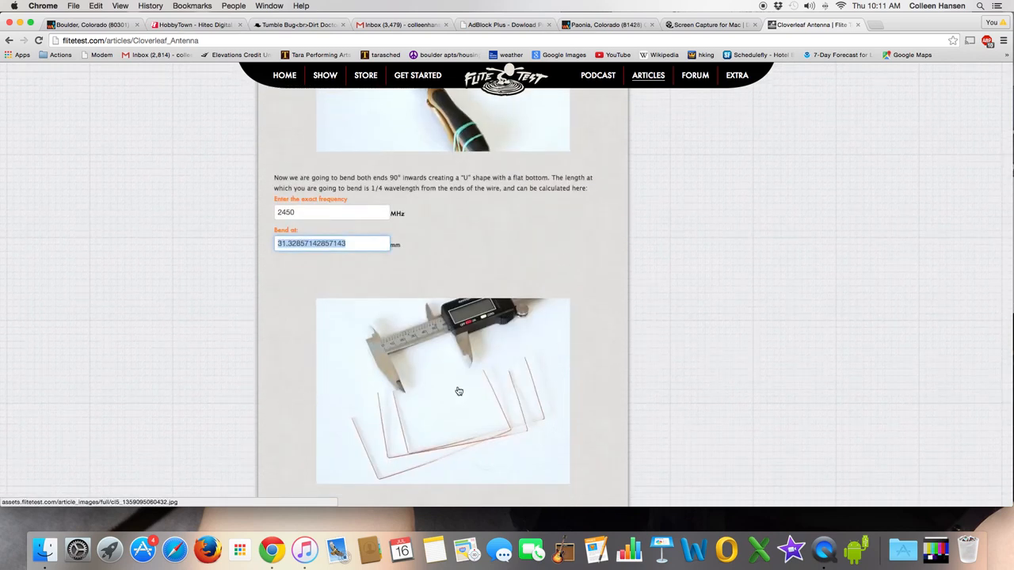
click(459, 390)
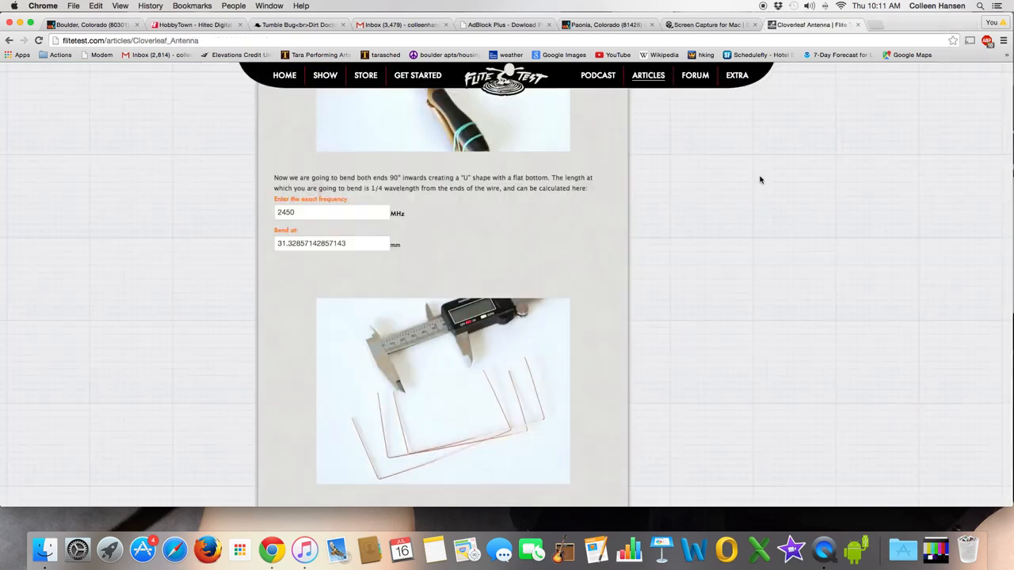
mouse_move(364, 255)
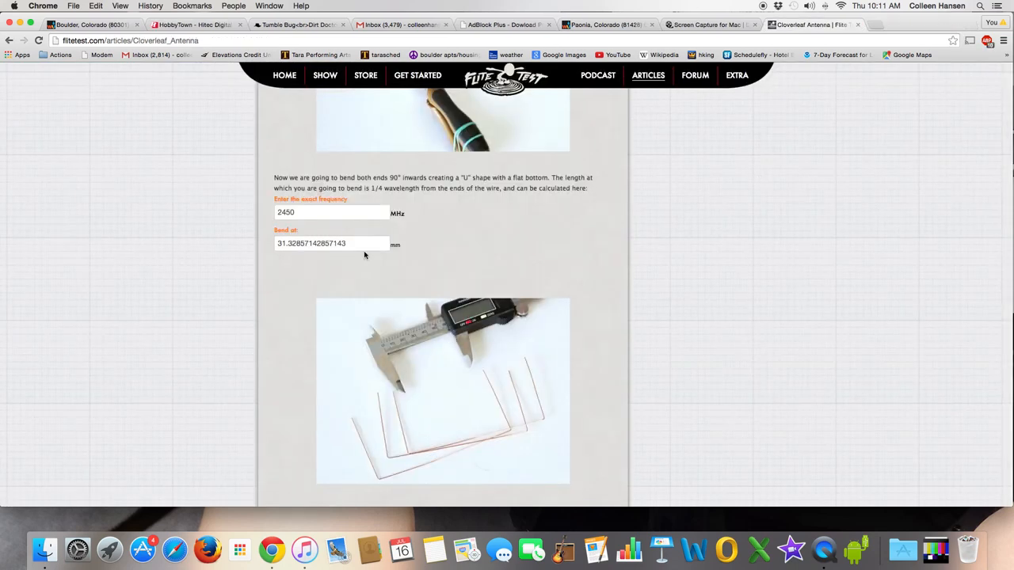
- Review the ~125.3 mm 'Cut the wires to' value in the article
scroll(down, 3)
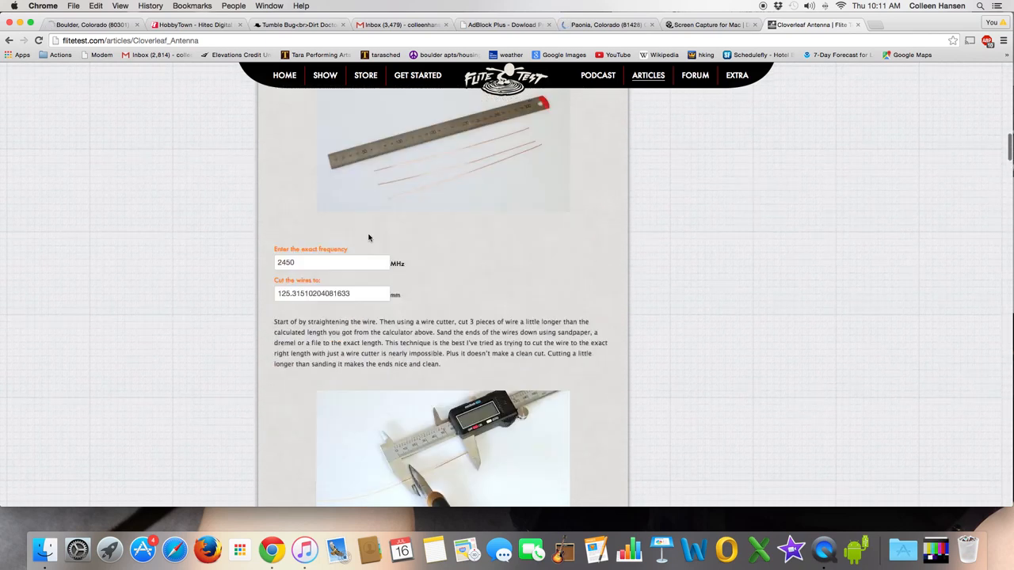
scroll(down, 3)
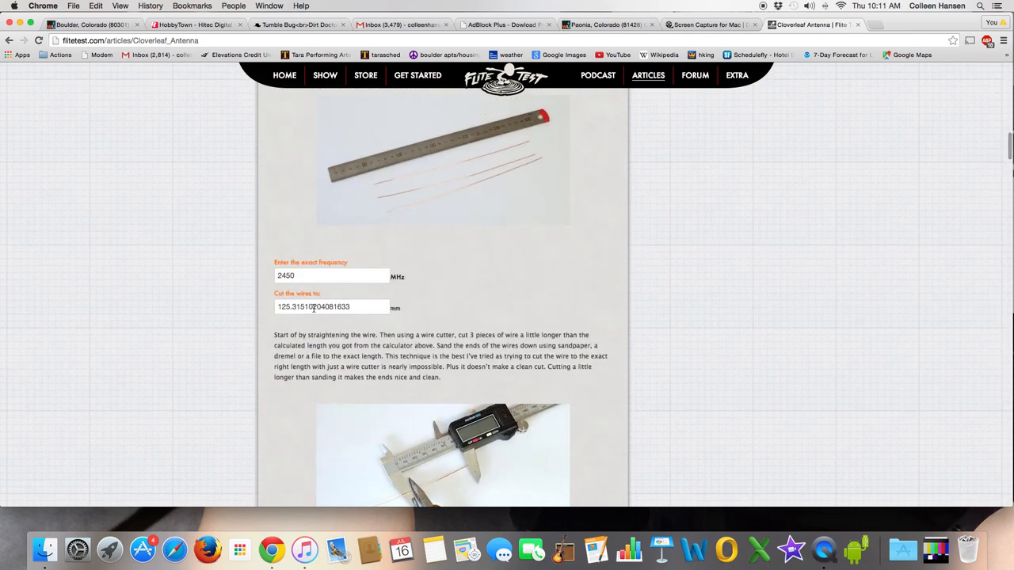
mouse_move(610, 270)
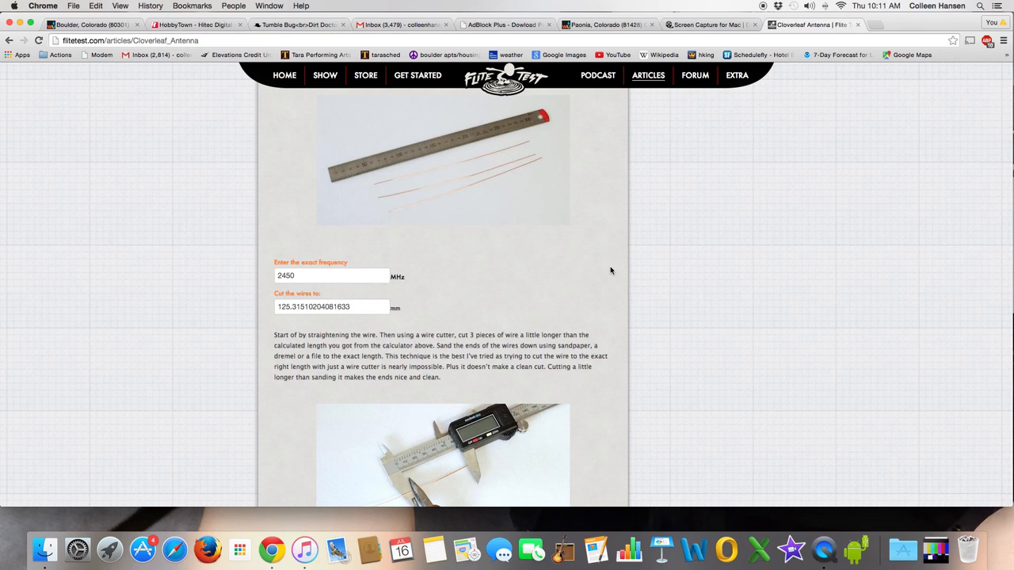
mouse_move(596, 277)
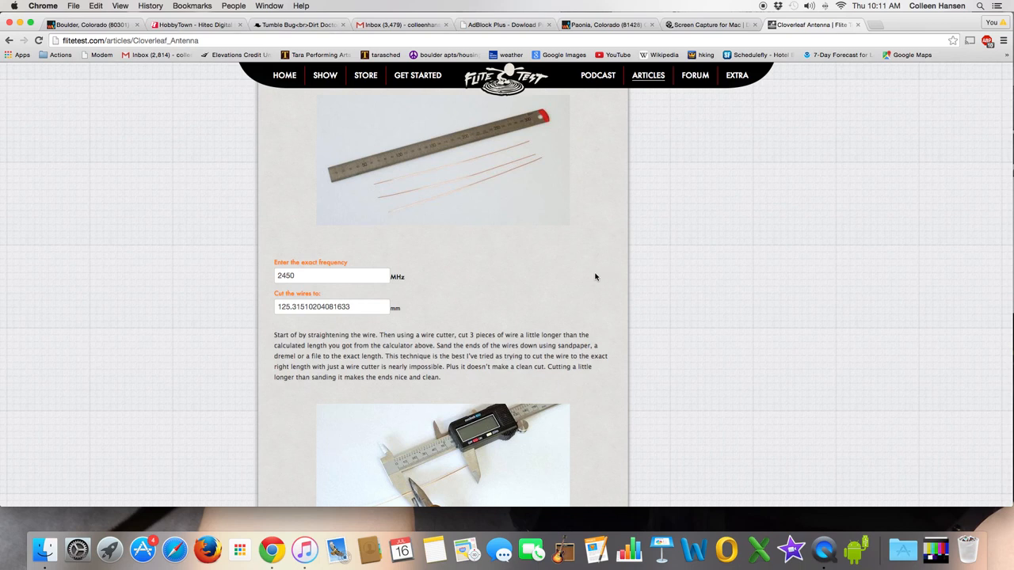
mouse_move(593, 268)
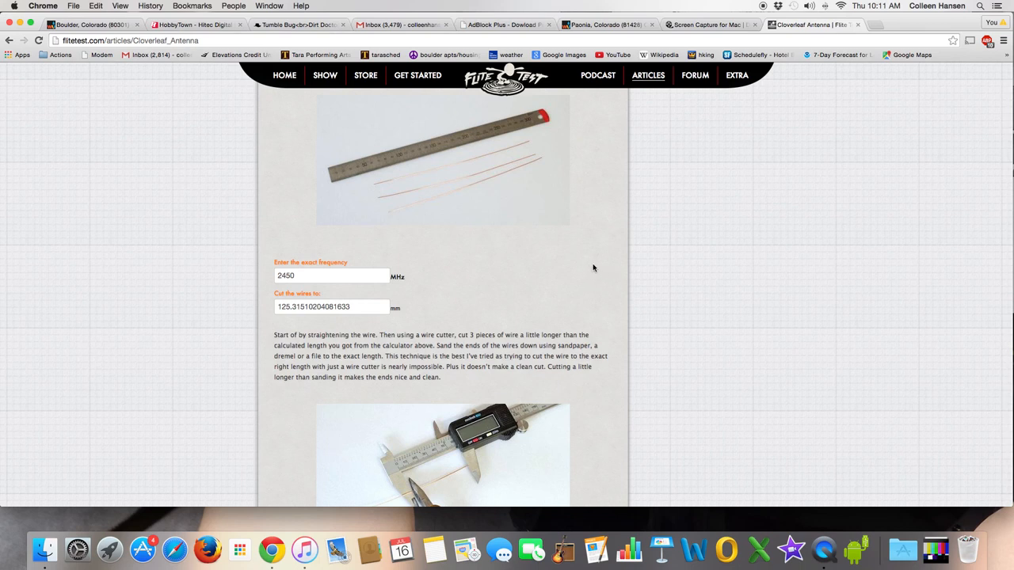
mouse_move(874, 37)
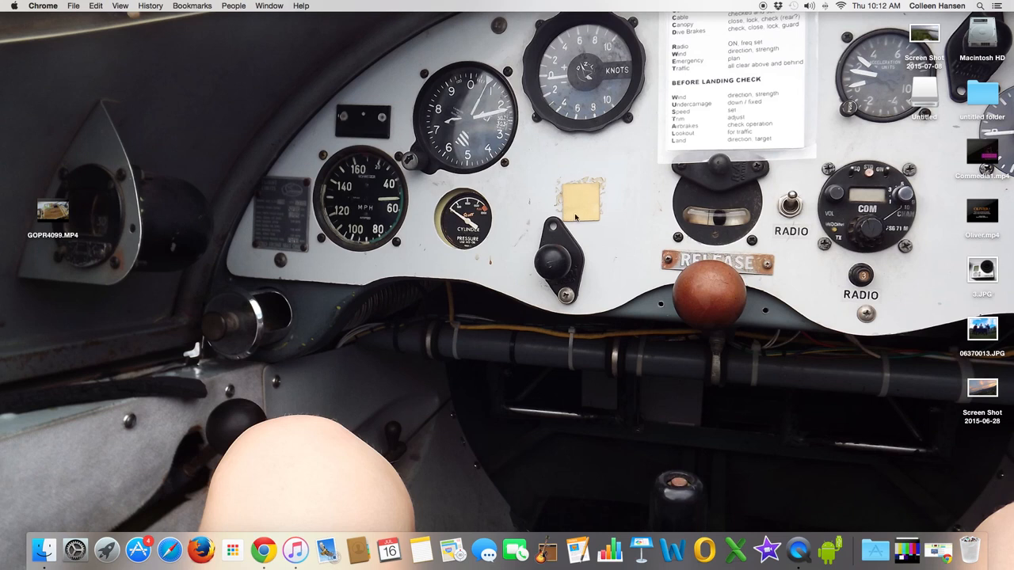
mouse_move(480, 253)
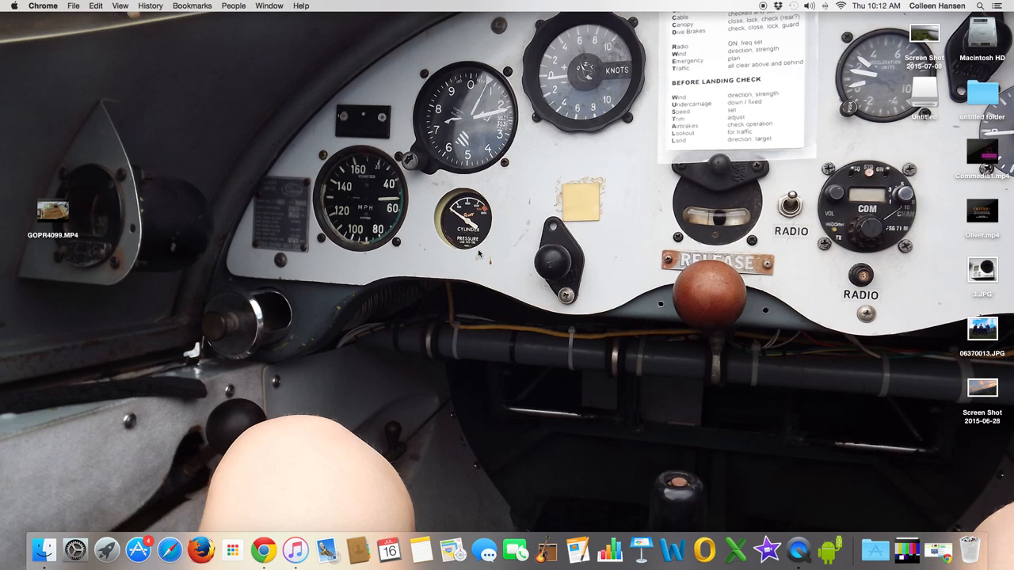